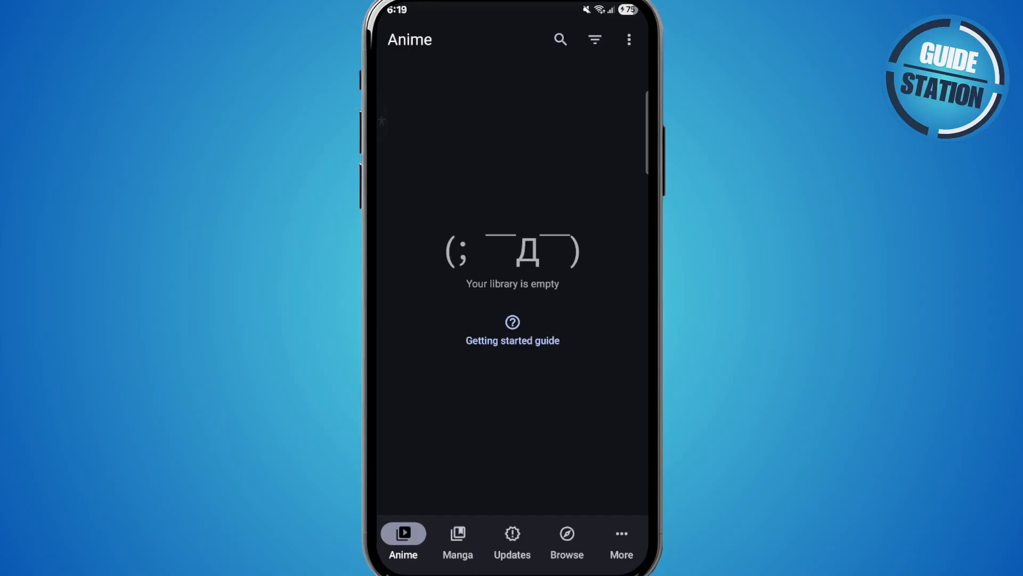
Switch from the empty anime library to the More tab
{"action": "left_click", "coordinate": [620, 539]}
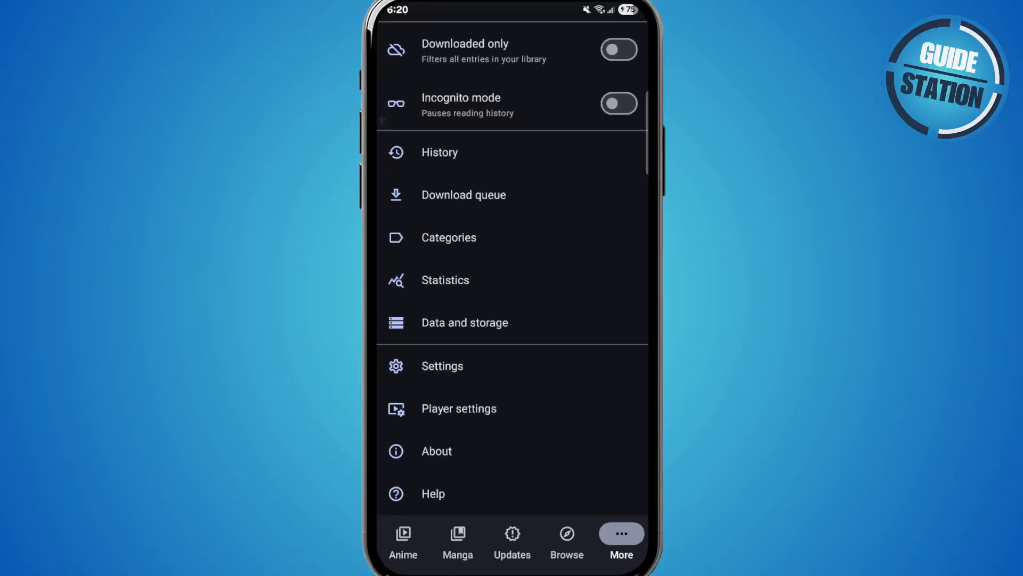
Go to Settings, then the Browse options for sources and extensions
{"action": "left_click", "coordinate": [442, 366]}
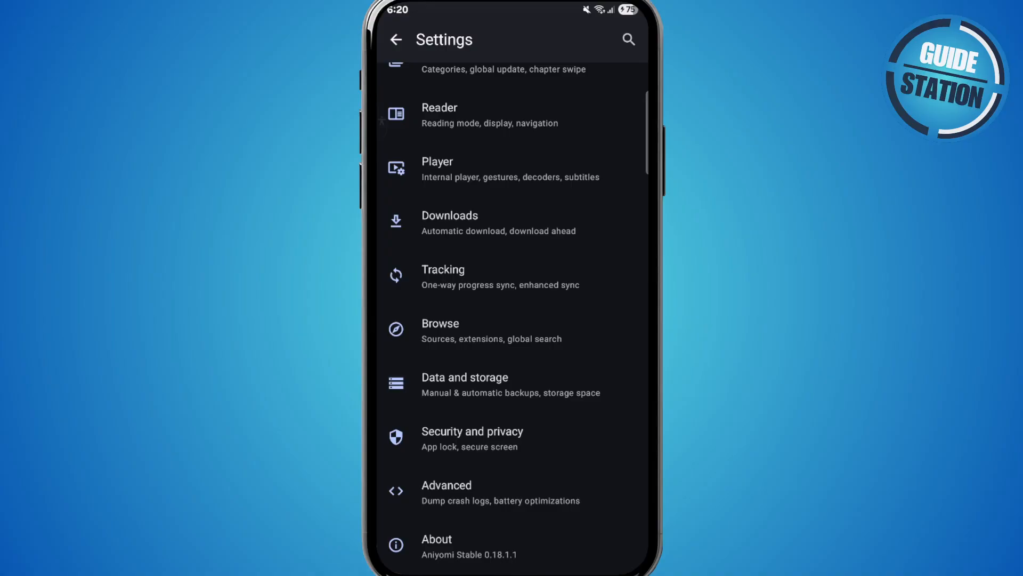
{"action": "left_click", "coordinate": [440, 329]}
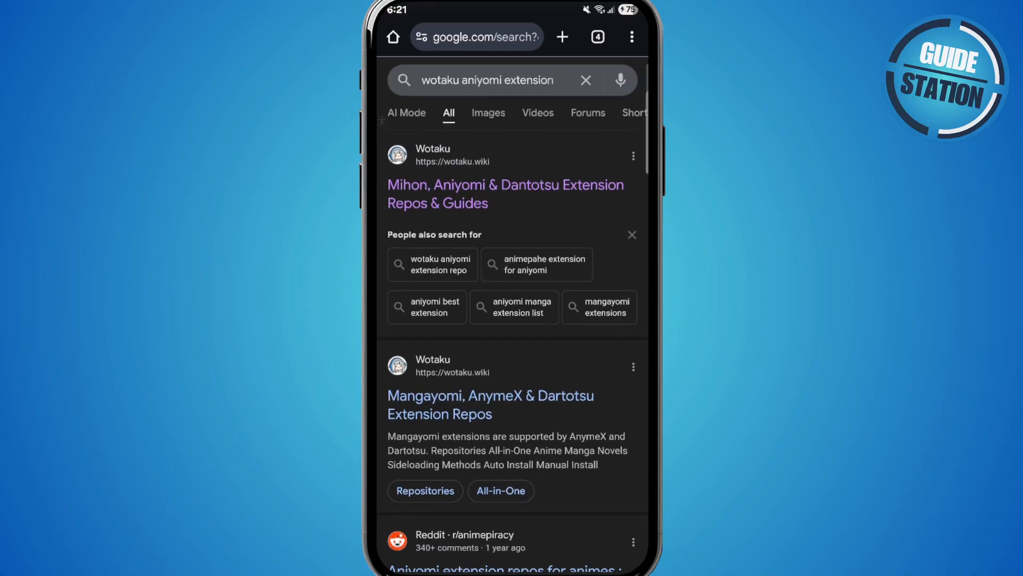
Scroll the 'wotaku aniyomi extension' results to reveal the Reddit Aniyomi repos thread
{"action": "scroll", "scroll_direction": "down", "scroll_amount": 3}
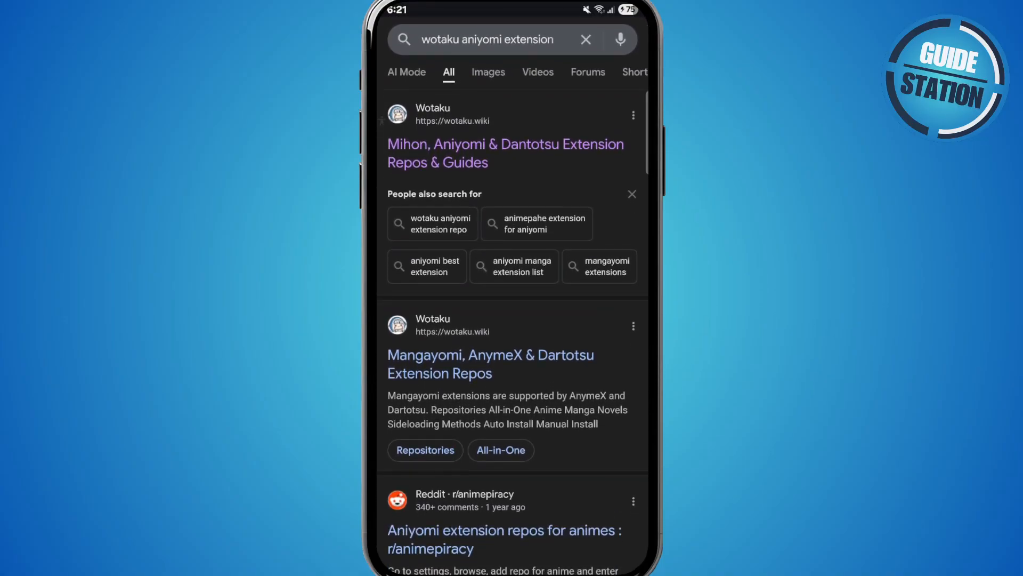
Open the Wotaku Extension Repos guide and scroll to the Anime and Manga repo tables
{"action": "left_click", "coordinate": [506, 153]}
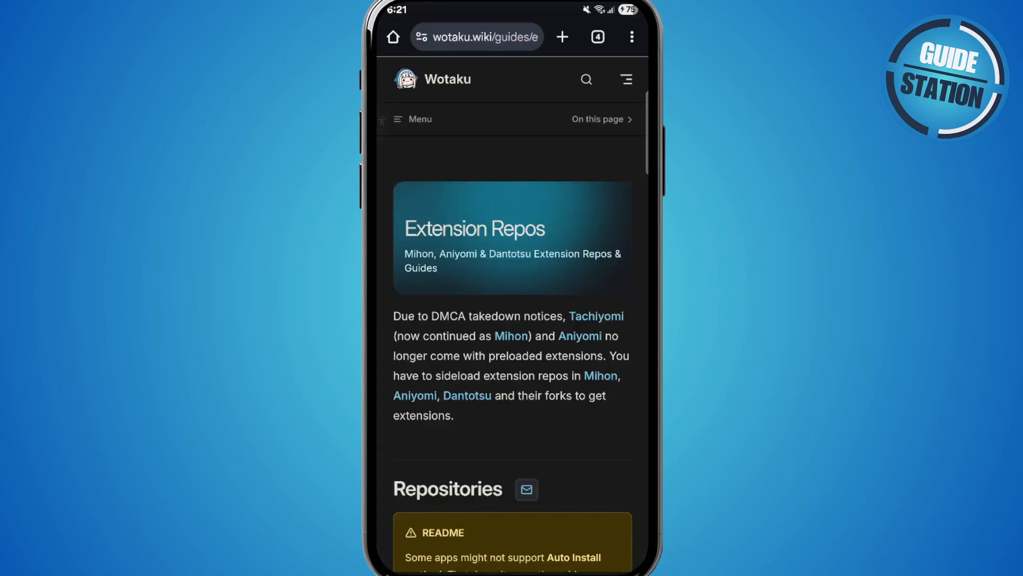
{"action": "scroll", "scroll_direction": "down", "scroll_amount": 3}
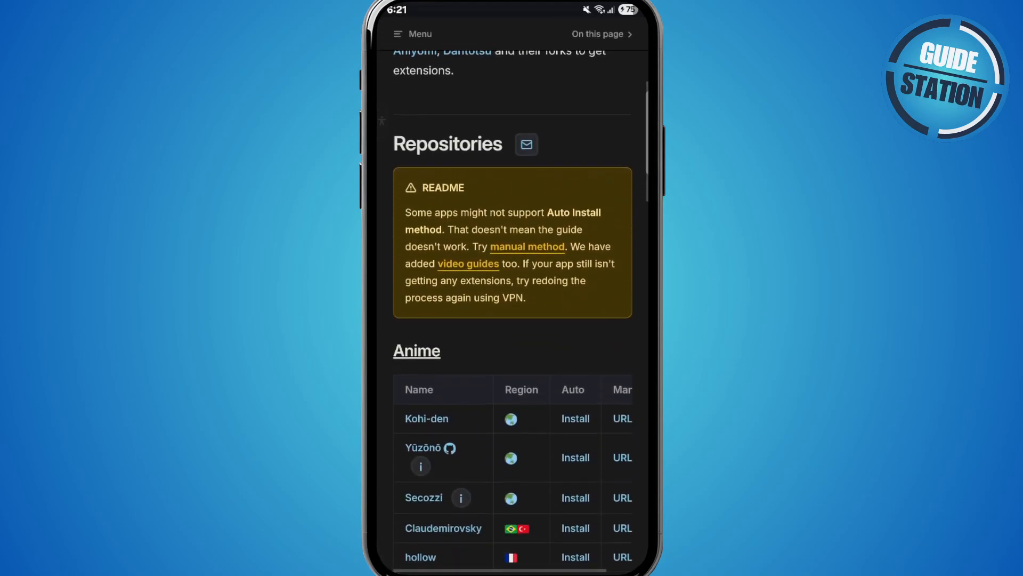
{"action": "scroll", "scroll_direction": "down", "scroll_amount": 3}
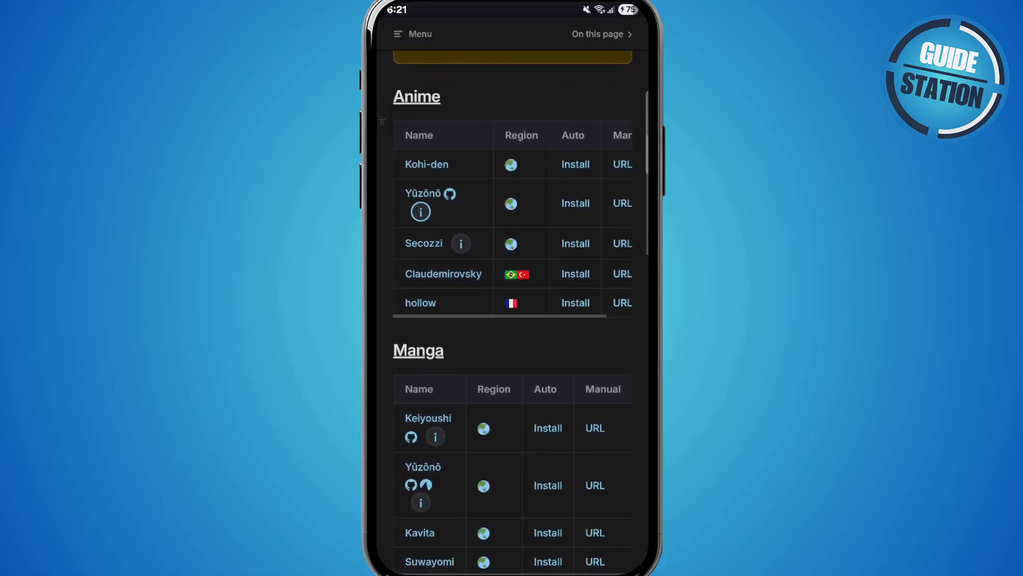
{"action": "scroll", "scroll_direction": "down", "scroll_amount": 3}
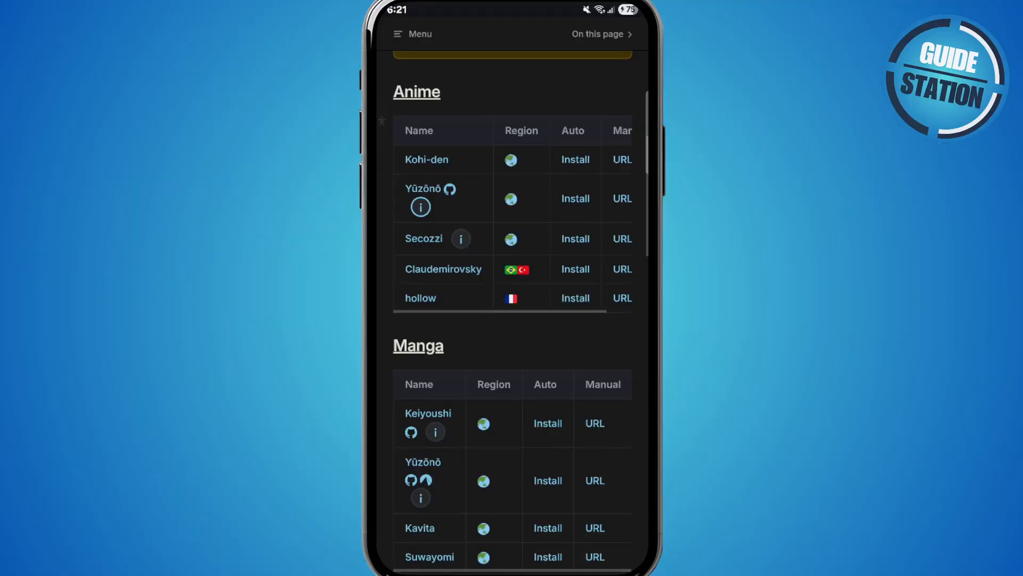
{"action": "scroll", "scroll_direction": "down", "scroll_amount": 3}
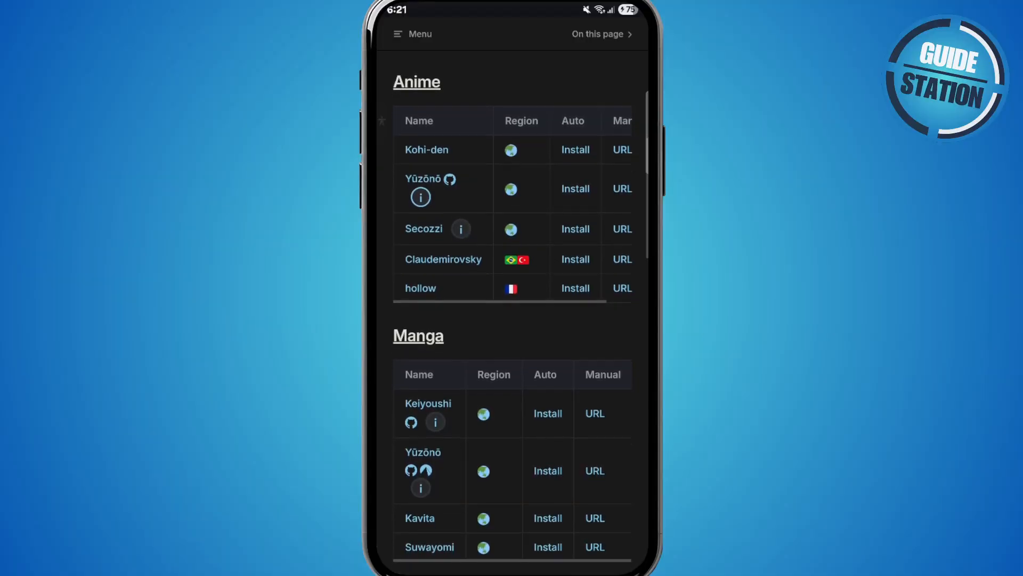
{"action": "scroll", "scroll_direction": "down", "scroll_amount": 3}
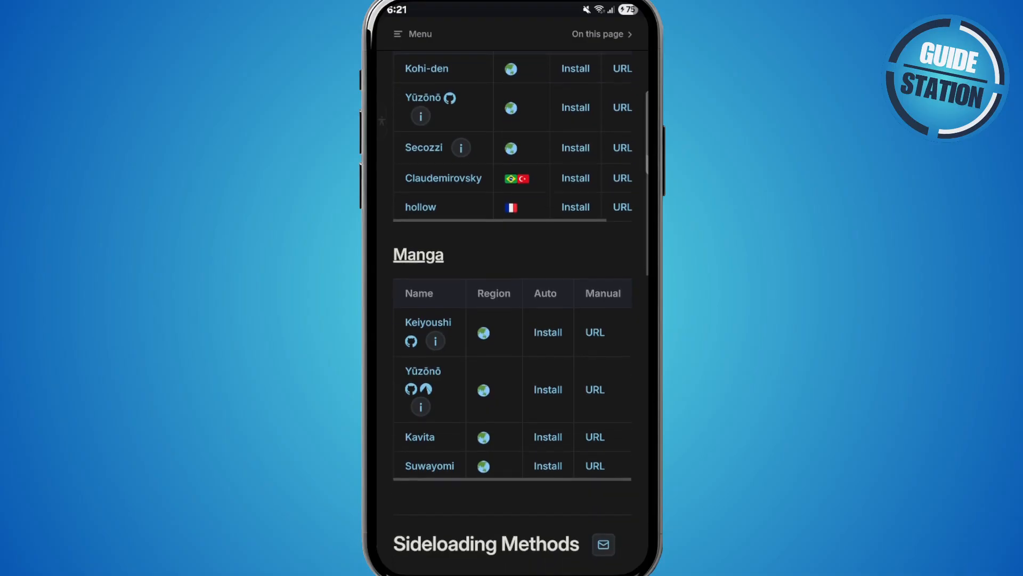
{"action": "scroll", "scroll_direction": "down", "scroll_amount": 3}
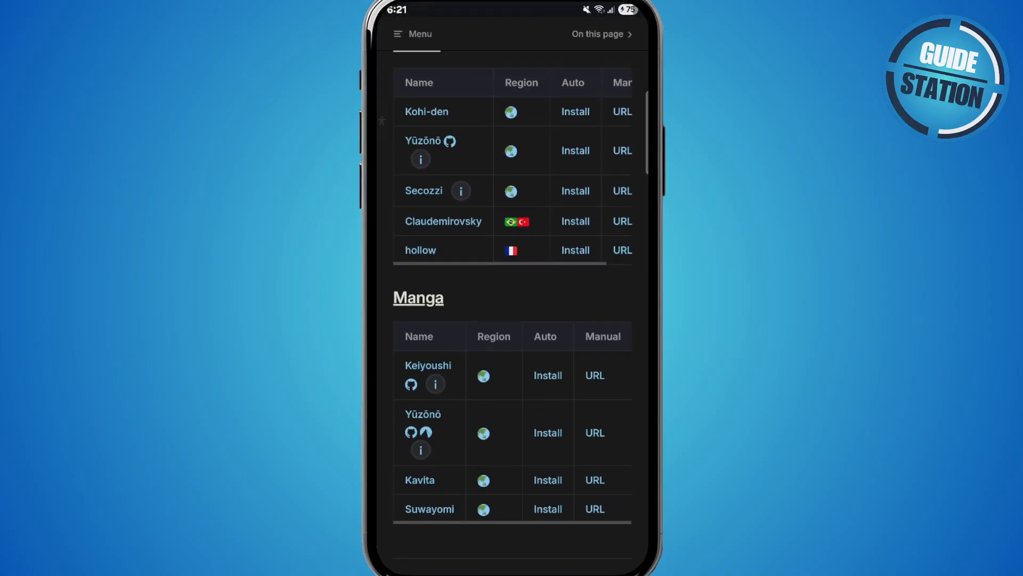
Switch from the browser back to Aniyomi via recent apps
{"action": "left_click", "coordinate": [403, 35]}
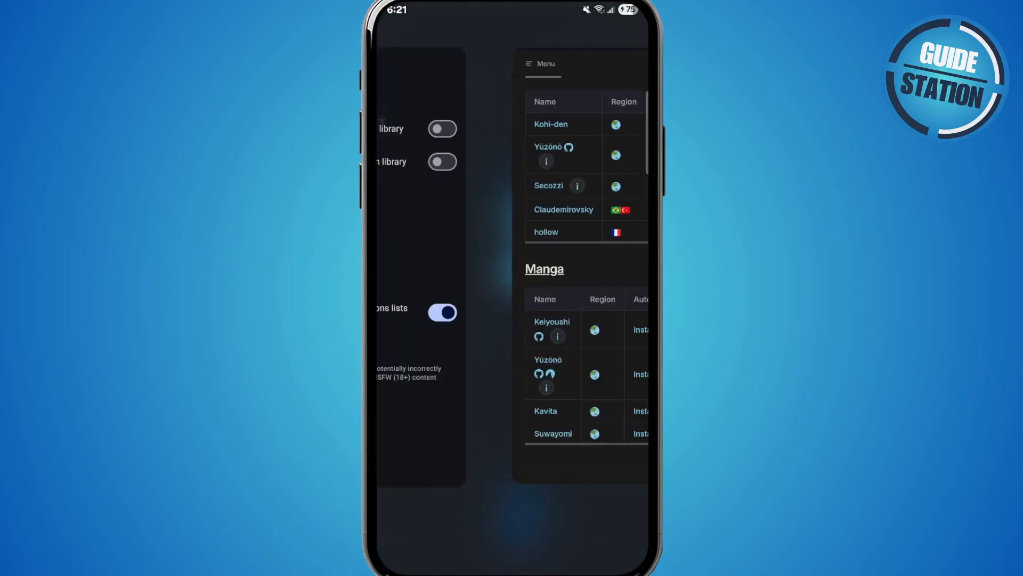